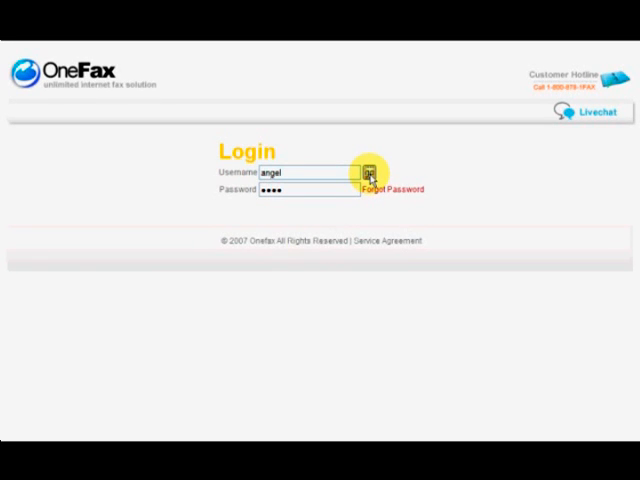
Sign in to the OneFax account with the entered username and password.
left_click(367, 172)
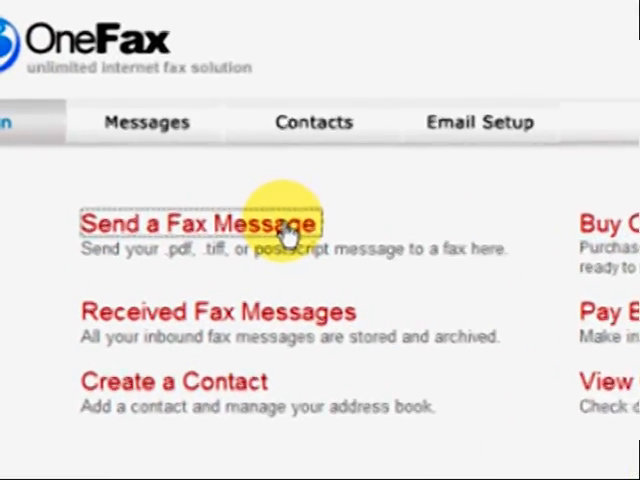
Start a new fax with Send a Stored File as source and test.pdf attached.
left_click(200, 222)
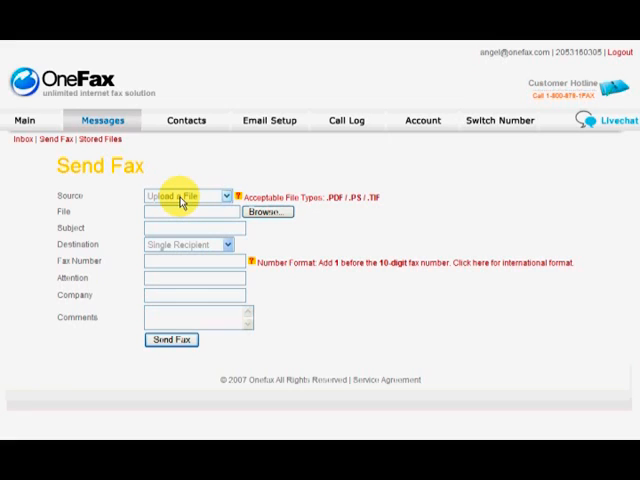
left_click(188, 196)
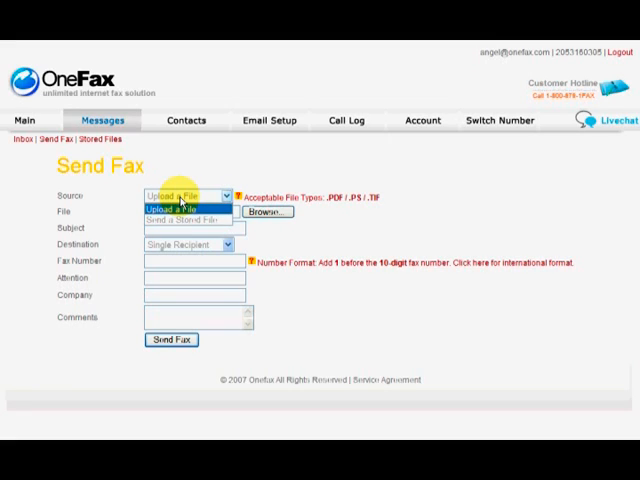
left_click(177, 219)
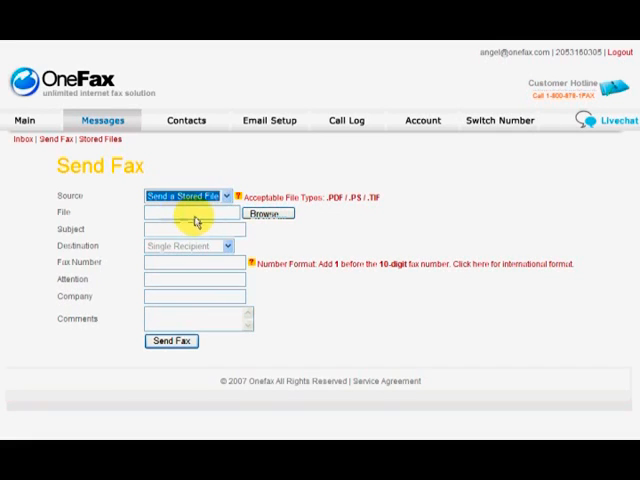
mouse_move(258, 223)
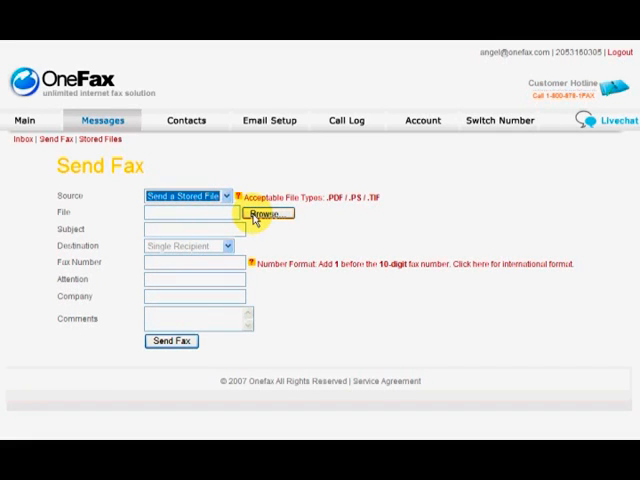
left_click(266, 213)
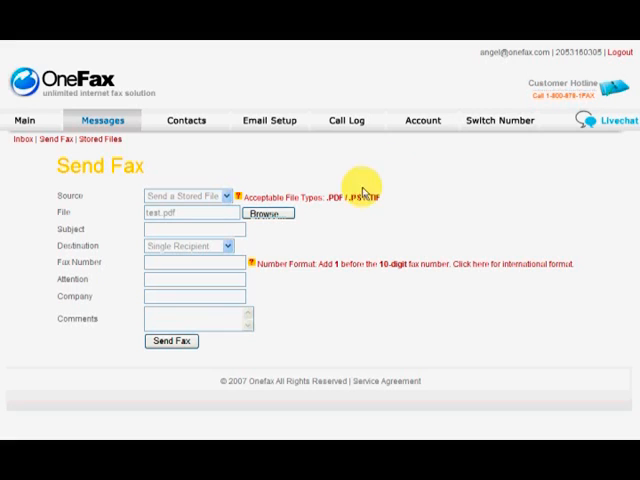
mouse_move(399, 180)
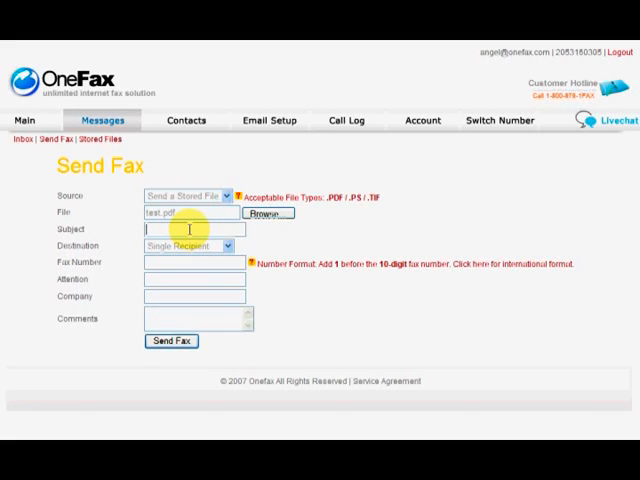
type("Test fax")
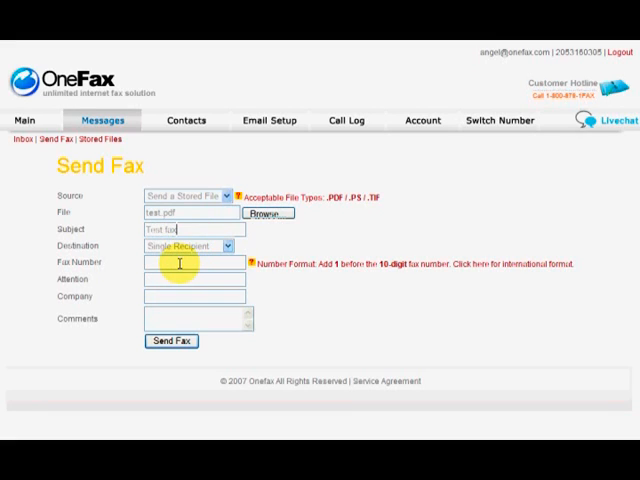
type("4")
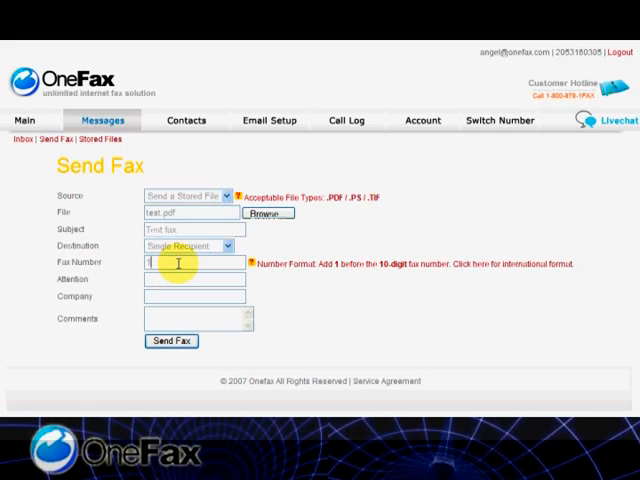
type("519675")
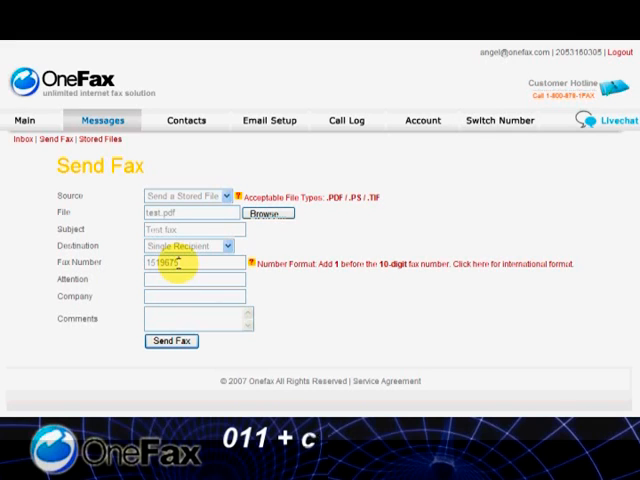
type("8765")
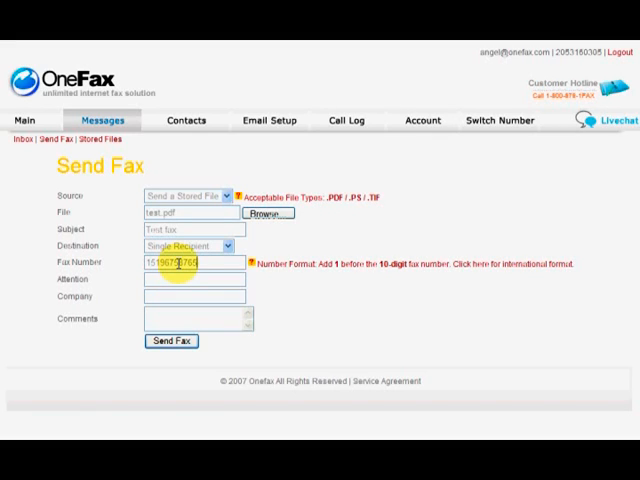
left_click(190, 279)
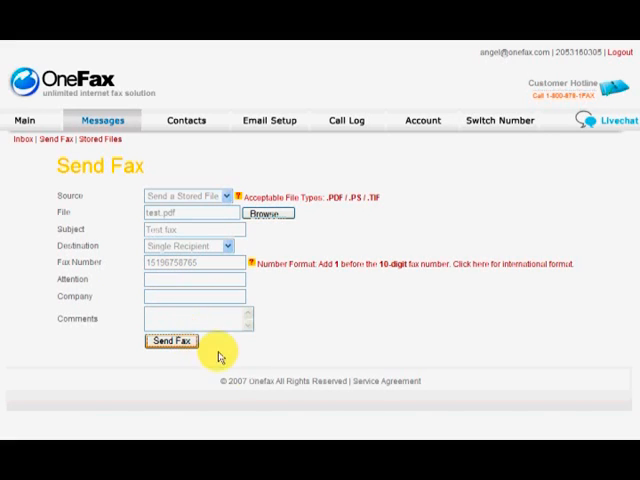
Submit the fax and confirm the 'queued for sending' message.
left_click(170, 341)
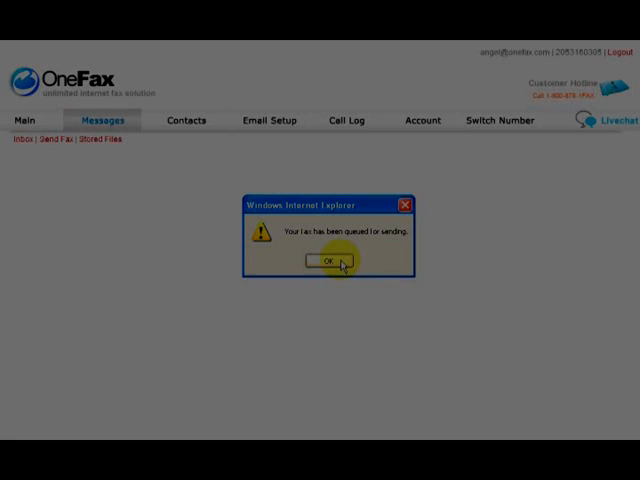